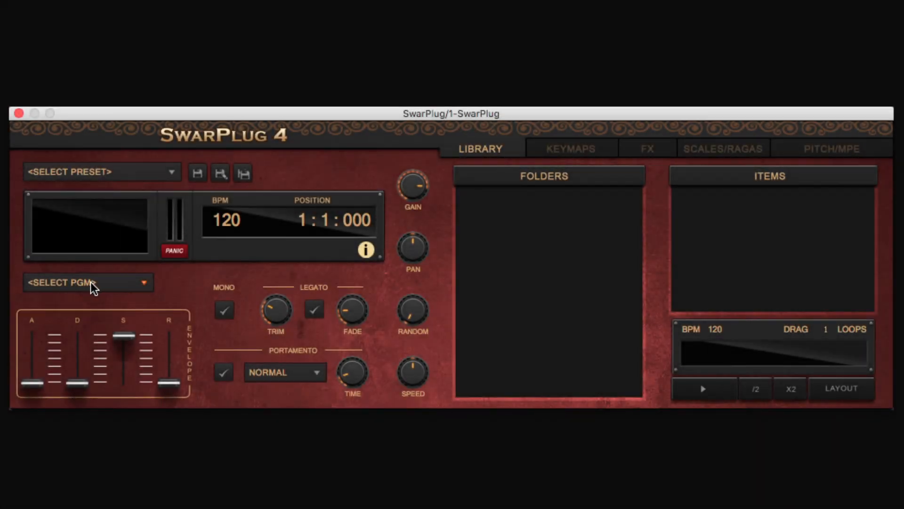
# Bring up the instrument program list, from Chimta to the MLP1 loops
pyautogui.click(89, 281)
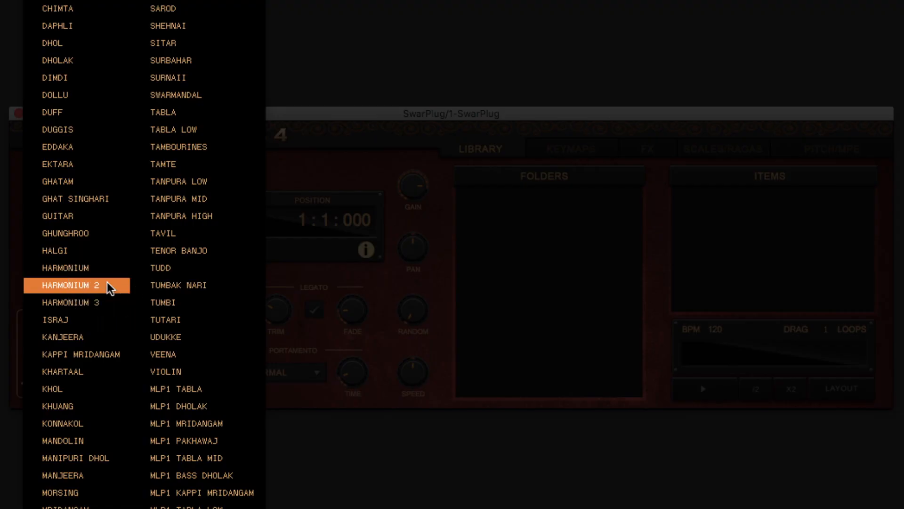
pyautogui.moveTo(198, 78)
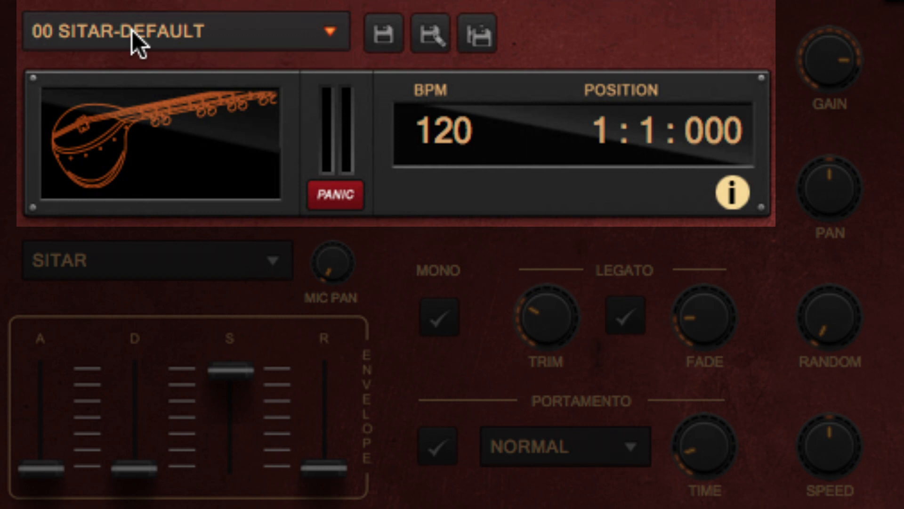
pyautogui.moveTo(242, 43)
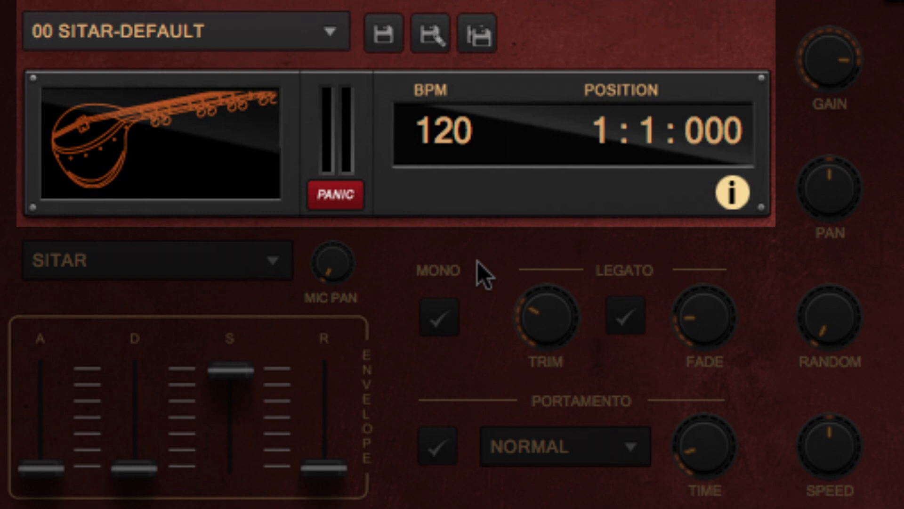
pyautogui.moveTo(512, 269)
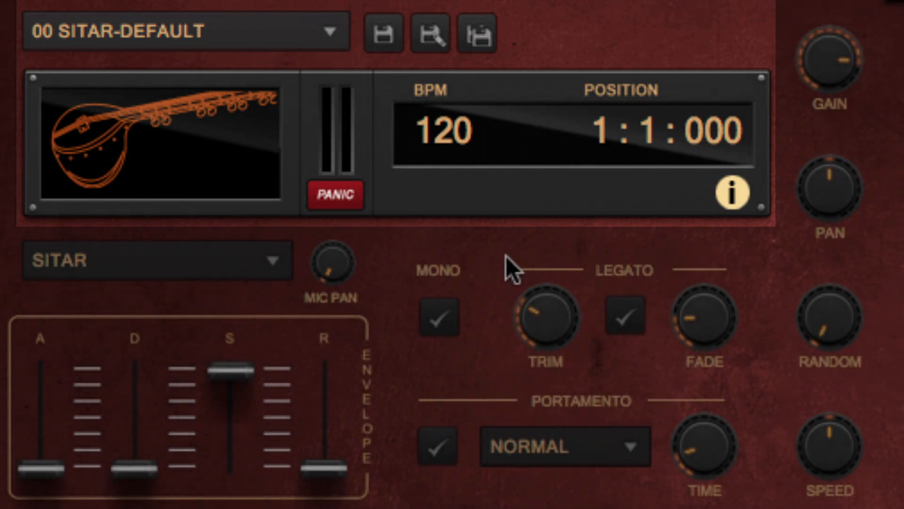
pyautogui.click(732, 193)
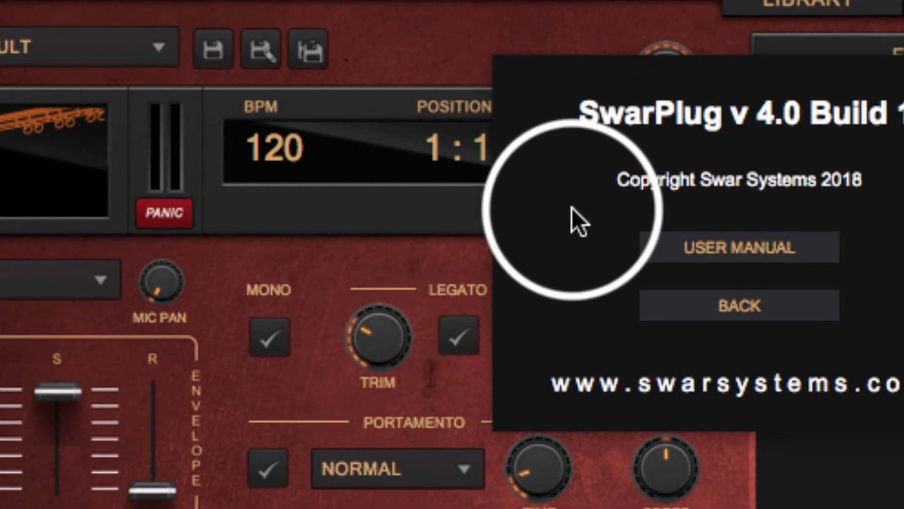
pyautogui.click(737, 304)
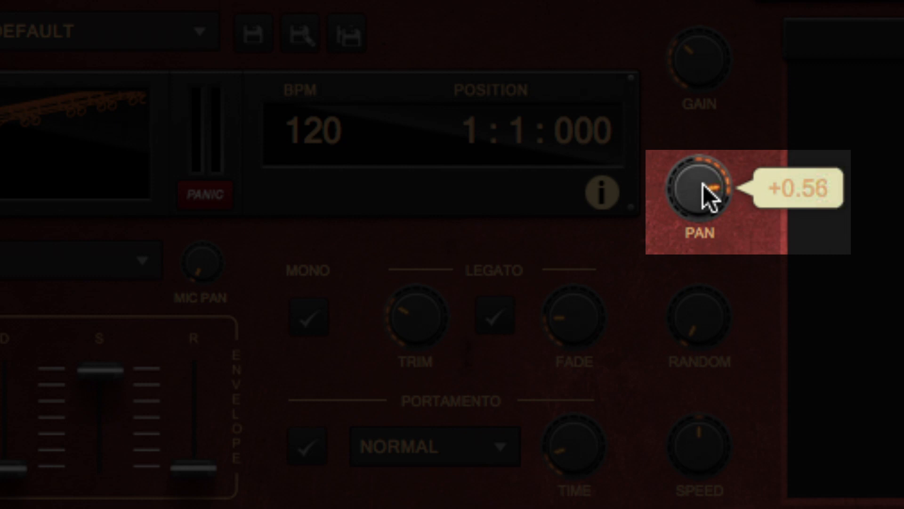
# Pan the output right, enable Mono and Legato, and raise the legato trim to about 0.3 s
pyautogui.moveTo(701, 185); pyautogui.dragTo(712, 207)
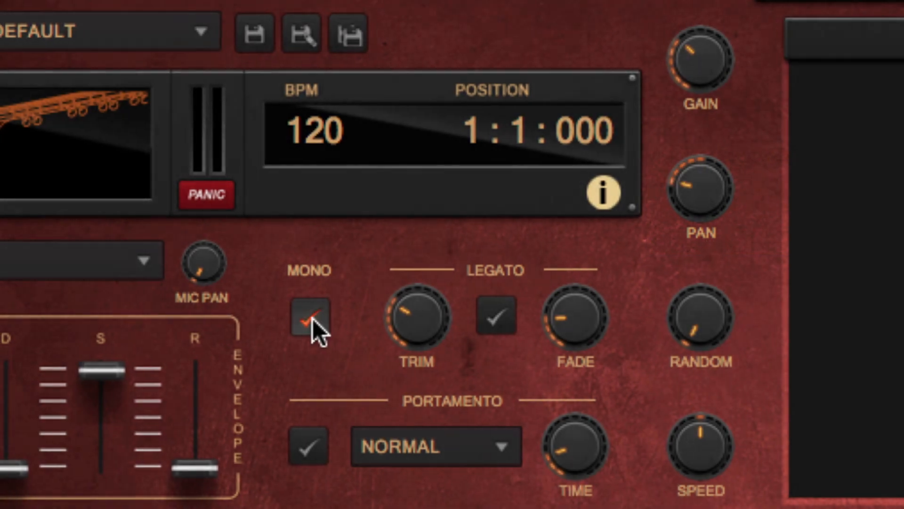
pyautogui.click(312, 320)
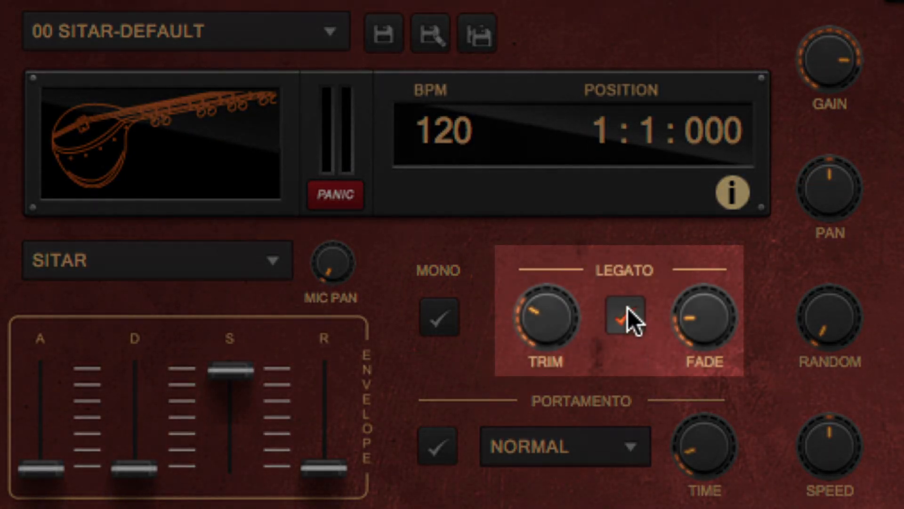
pyautogui.click(625, 317)
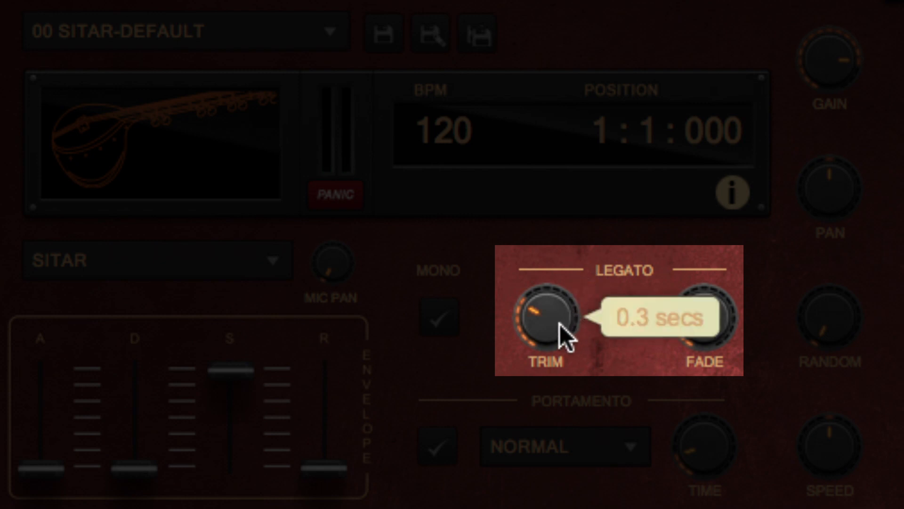
pyautogui.moveTo(554, 329); pyautogui.dragTo(554, 283)
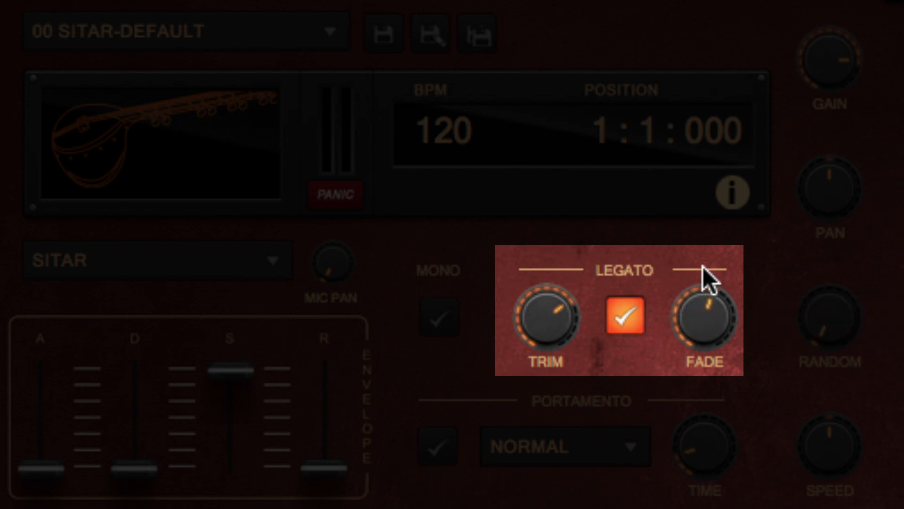
pyautogui.moveTo(853, 326)
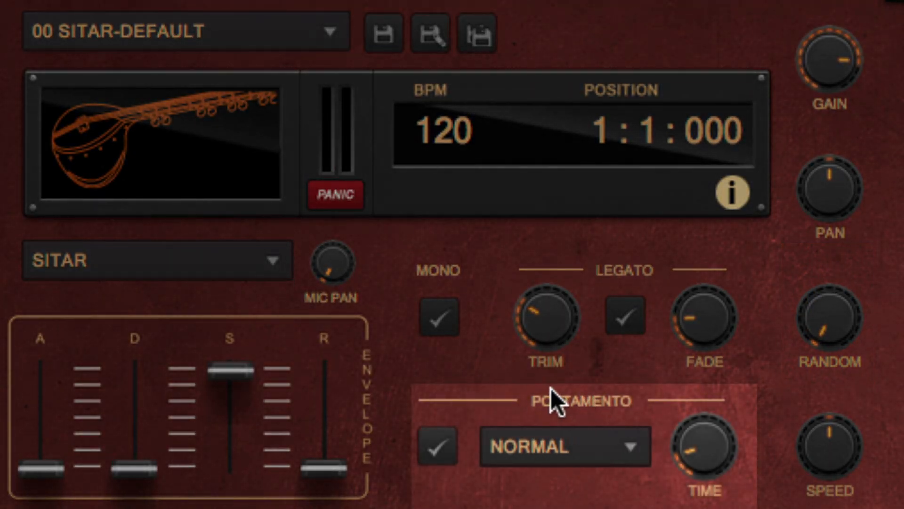
# Enable Portamento for the Sitar and switch its mode to Cross-Legato
pyautogui.click(438, 445)
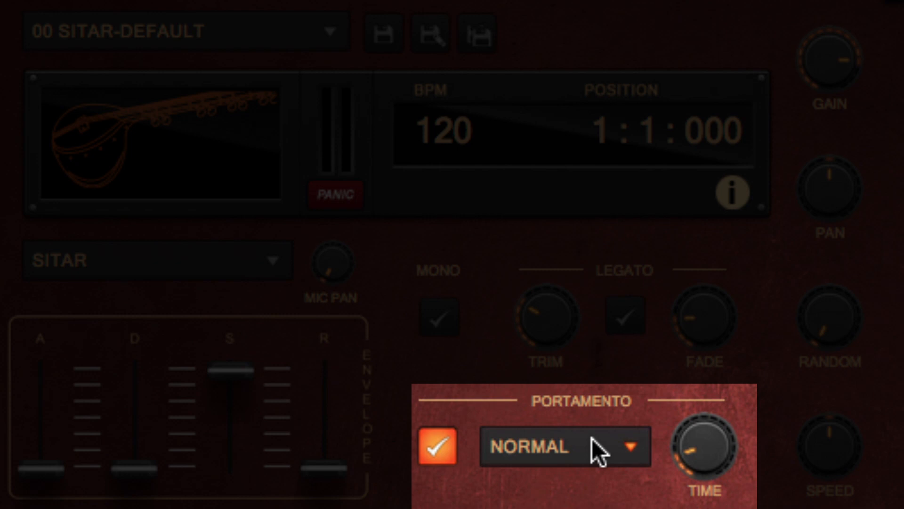
pyautogui.click(562, 446)
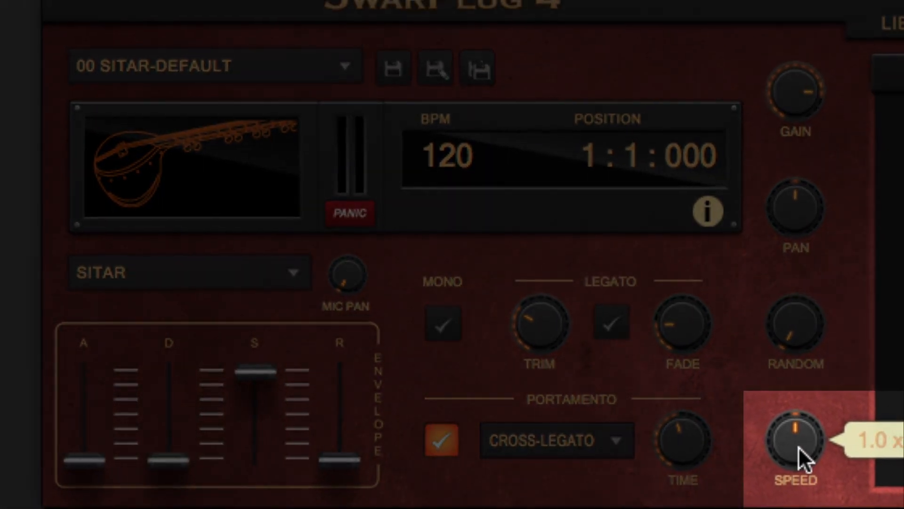
# Change the playback speed, then load MLP1 Pakhawaj with its 00 Default preset
pyautogui.moveTo(797, 444); pyautogui.dragTo(805, 407)
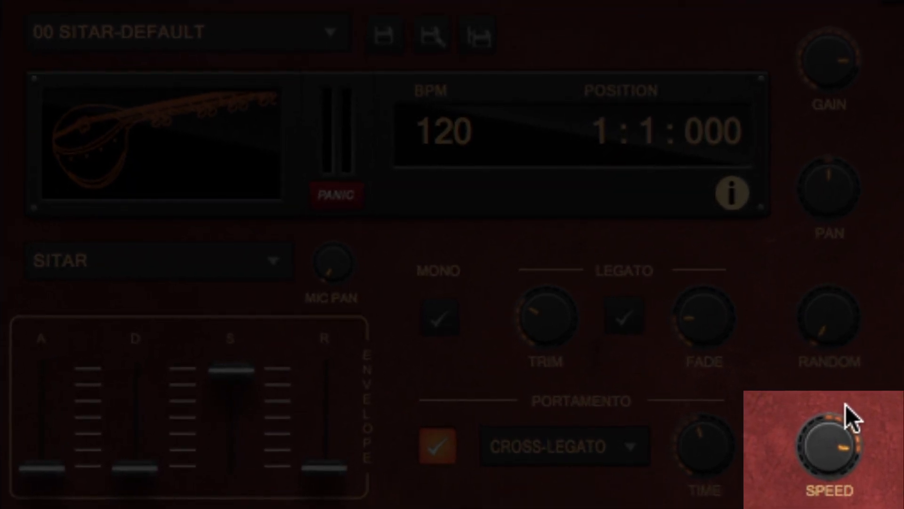
pyautogui.click(562, 446)
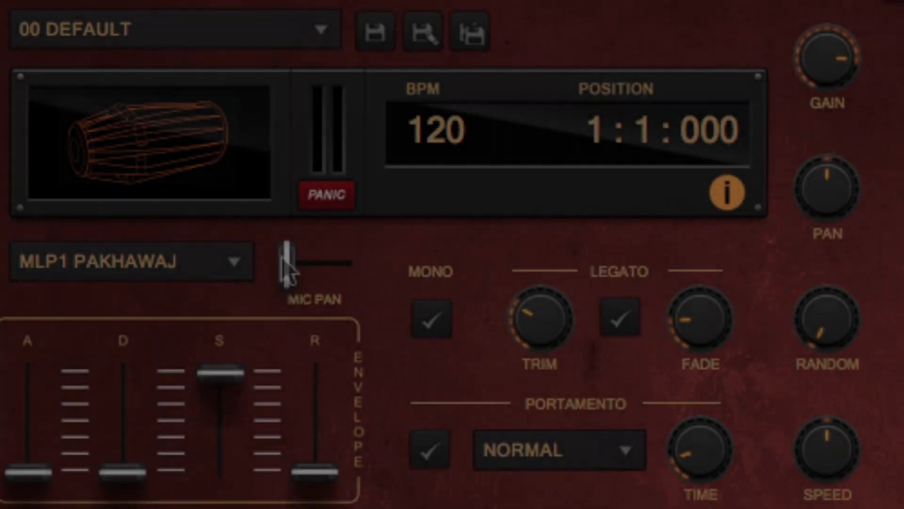
# Push the Pakhawaj mic pan toward 0.85 and bring it back to about 0.48
pyautogui.moveTo(285, 263); pyautogui.dragTo(314, 263)
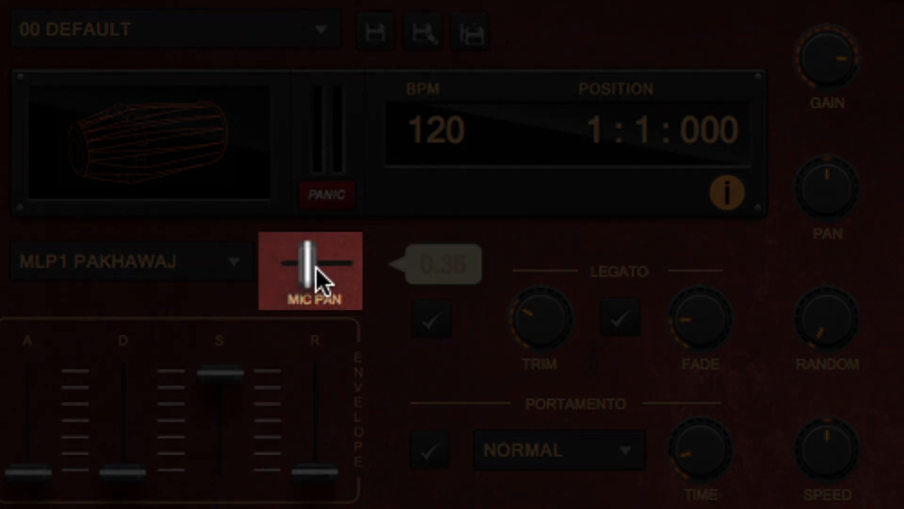
pyautogui.moveTo(309, 271); pyautogui.dragTo(338, 271)
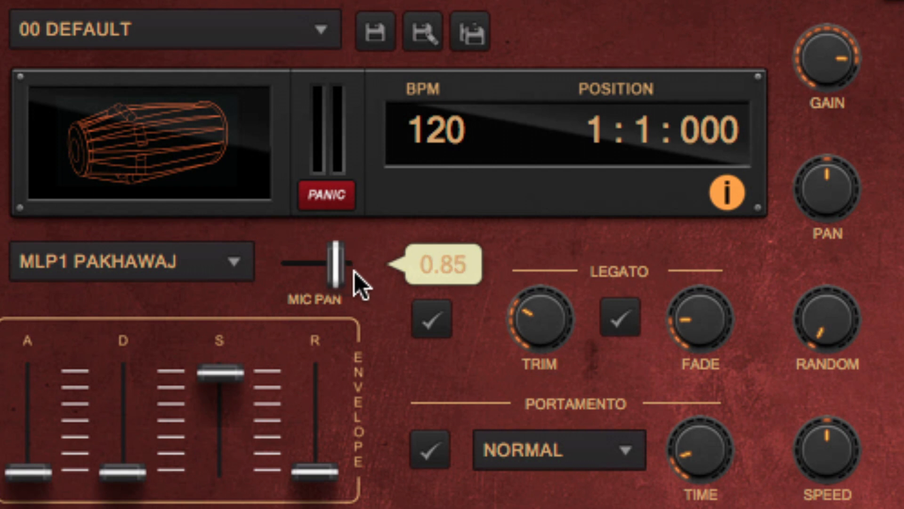
pyautogui.moveTo(332, 266); pyautogui.dragTo(324, 274)
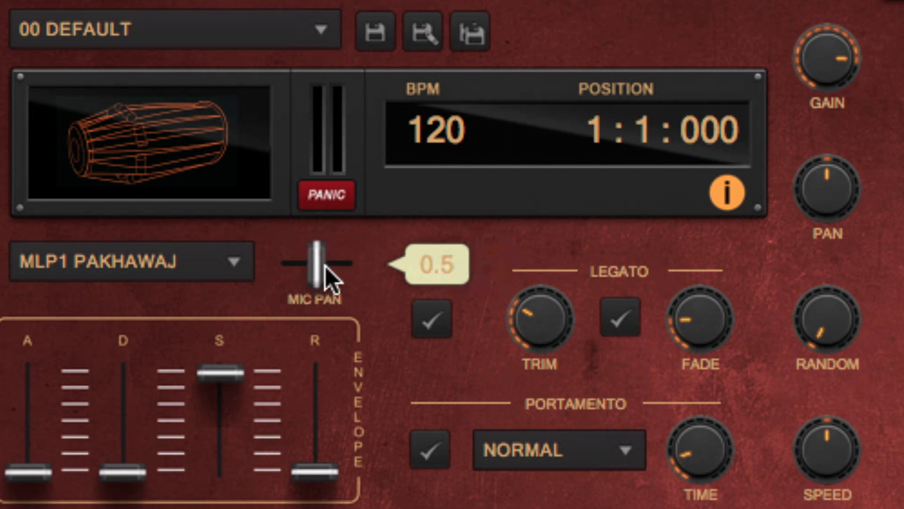
pyautogui.moveTo(317, 263); pyautogui.dragTo(317, 274)
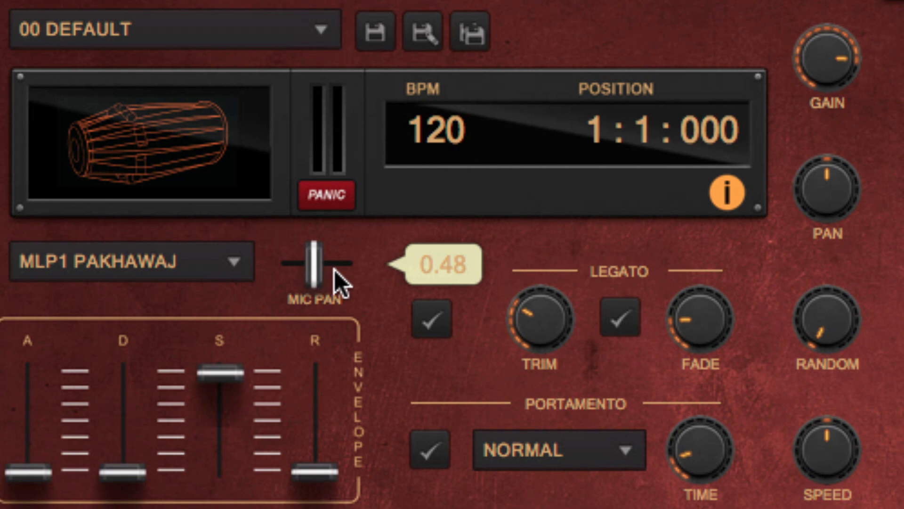